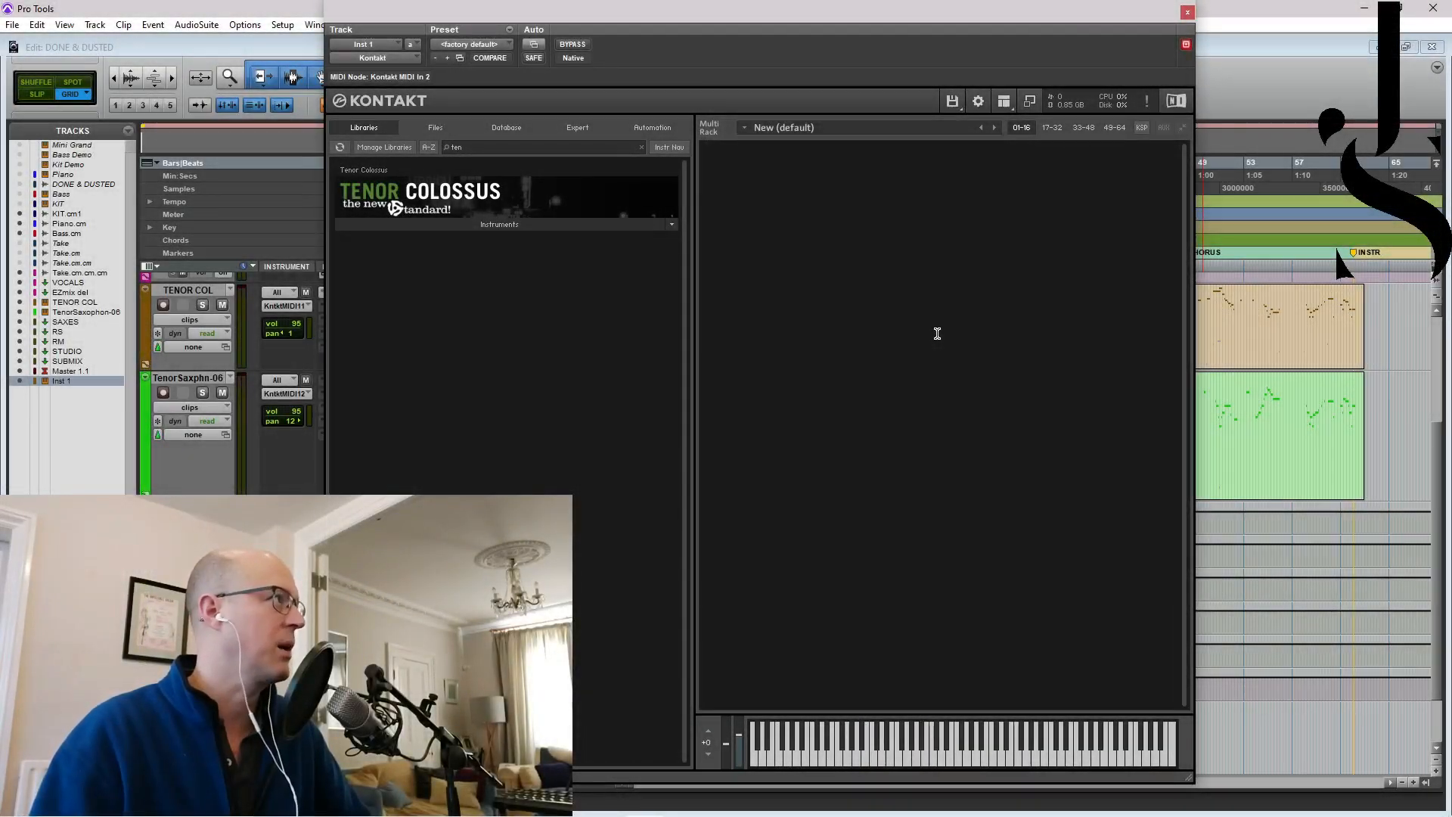
Step: Load Tenor Colossus.nki from the library's Instruments folder into the empty Kontakt rack
left_click(498, 223)
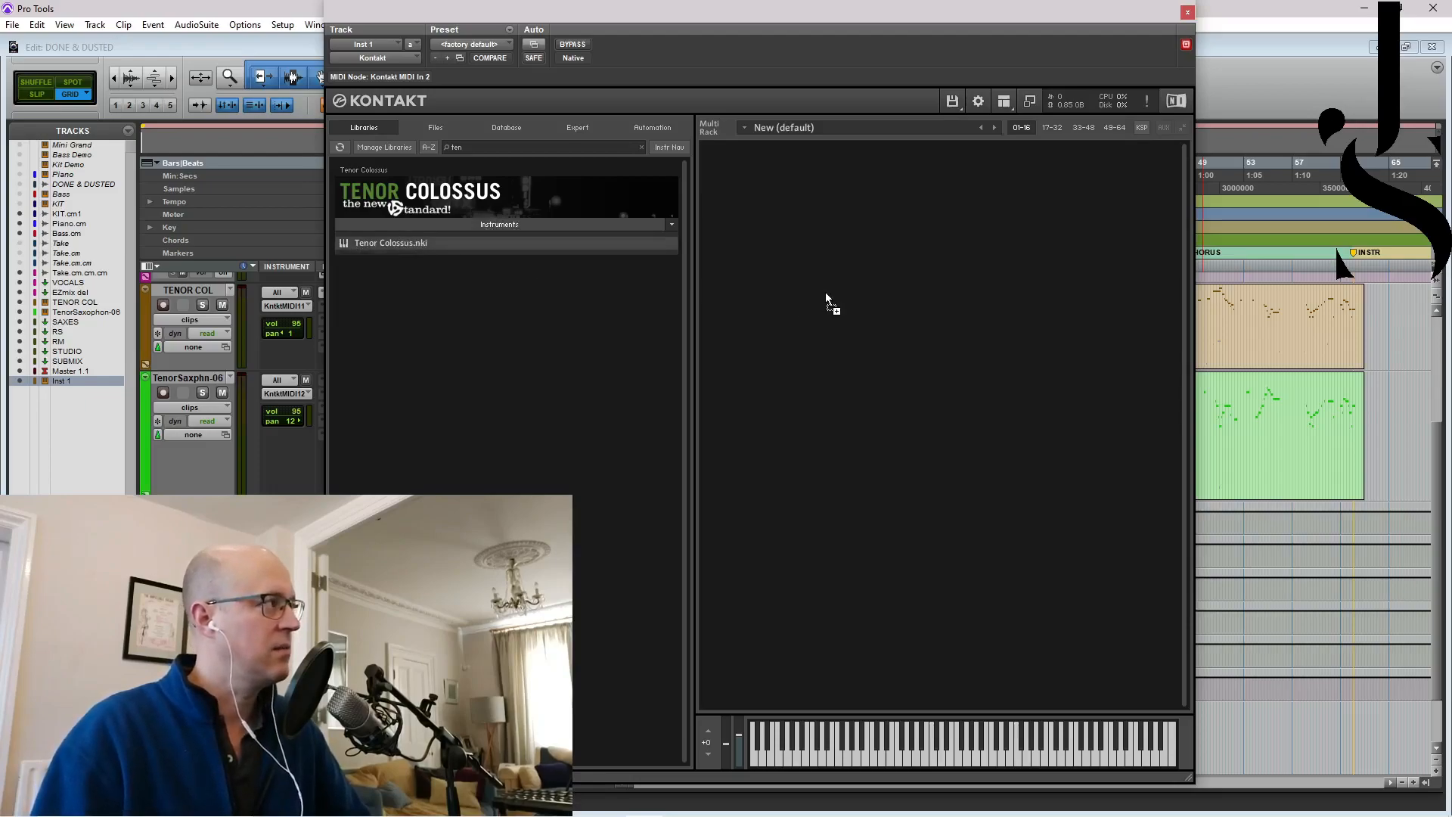
double_click(390, 242)
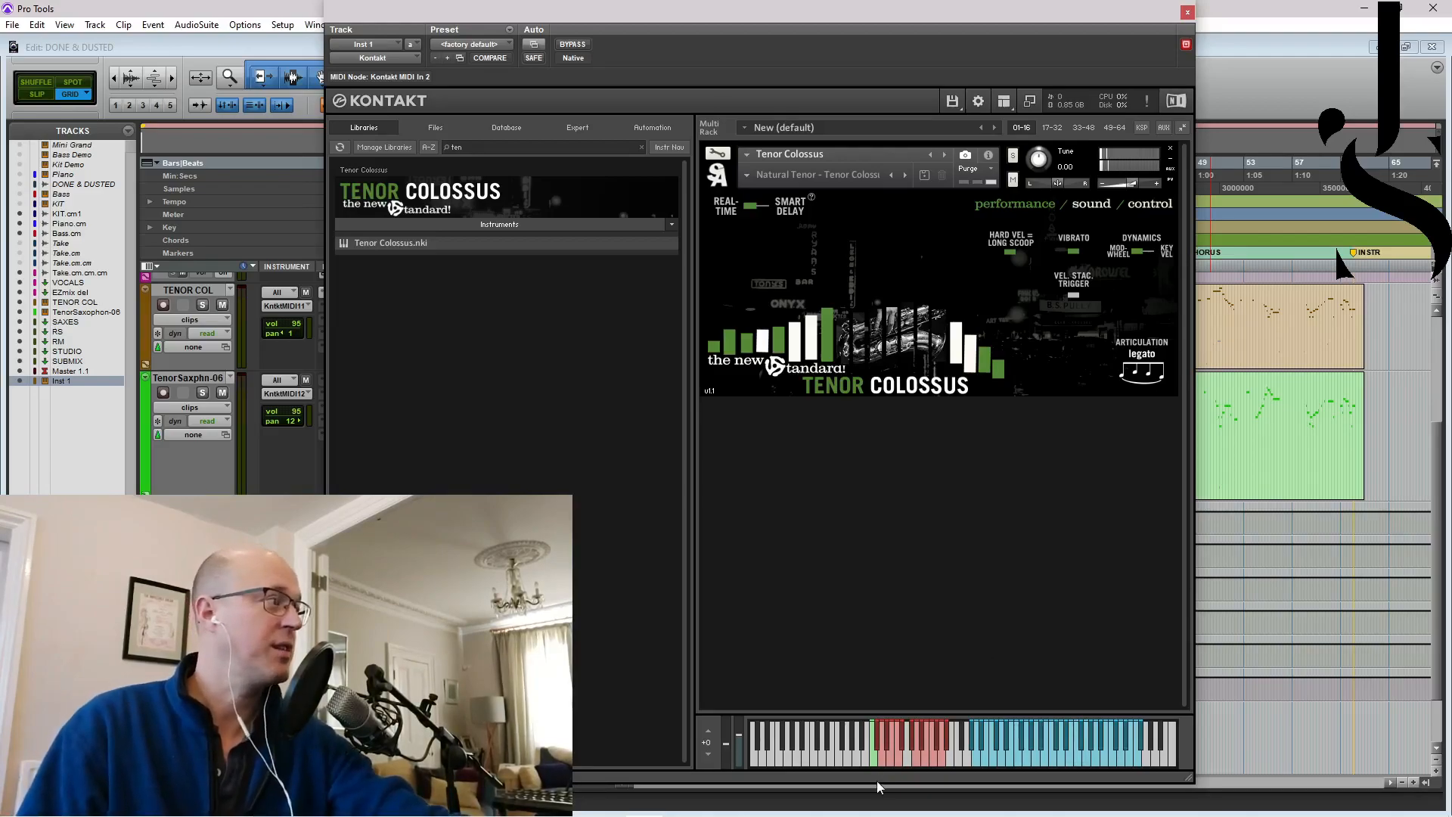
mouse_move(941, 686)
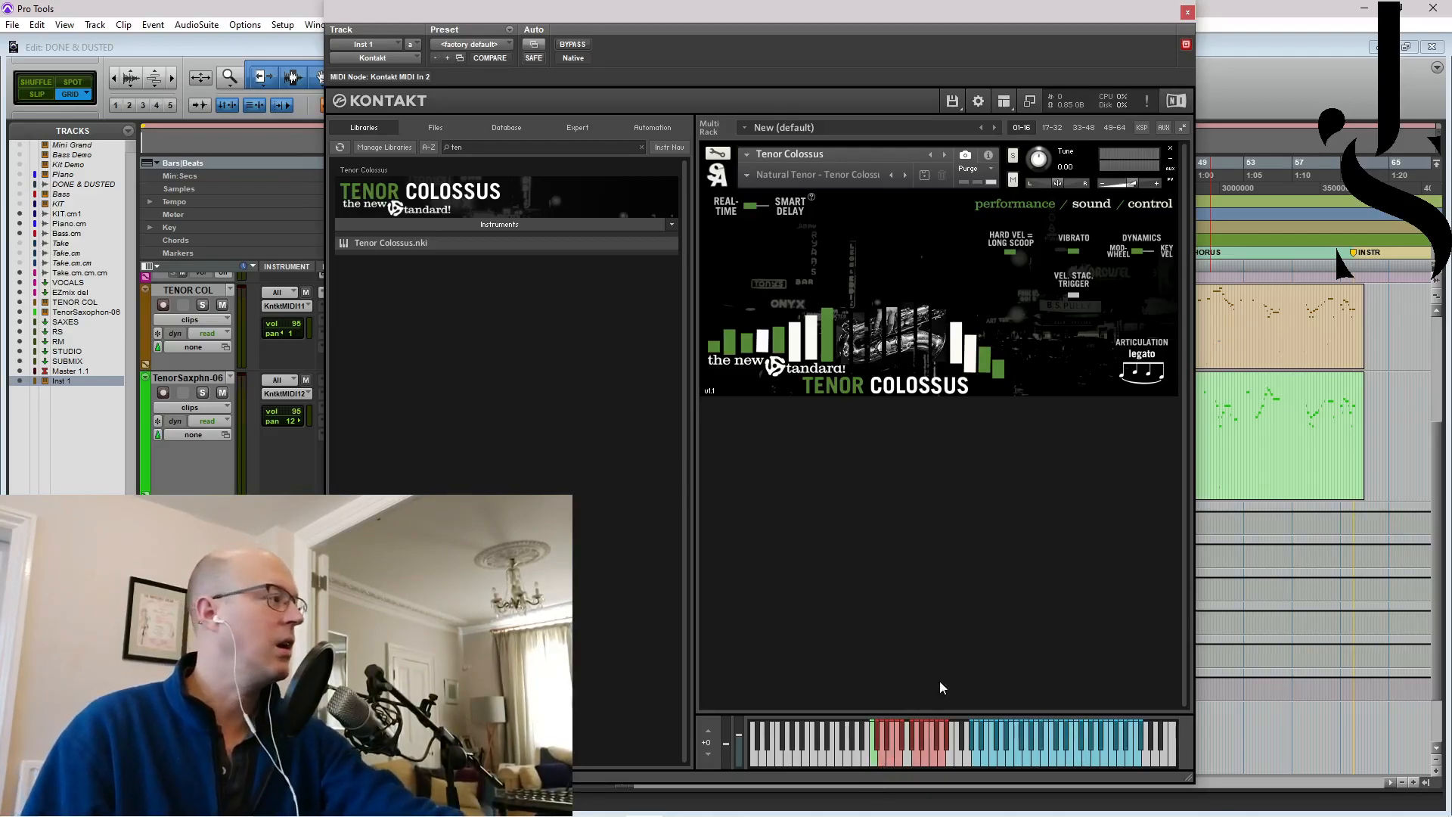
left_click(903, 755)
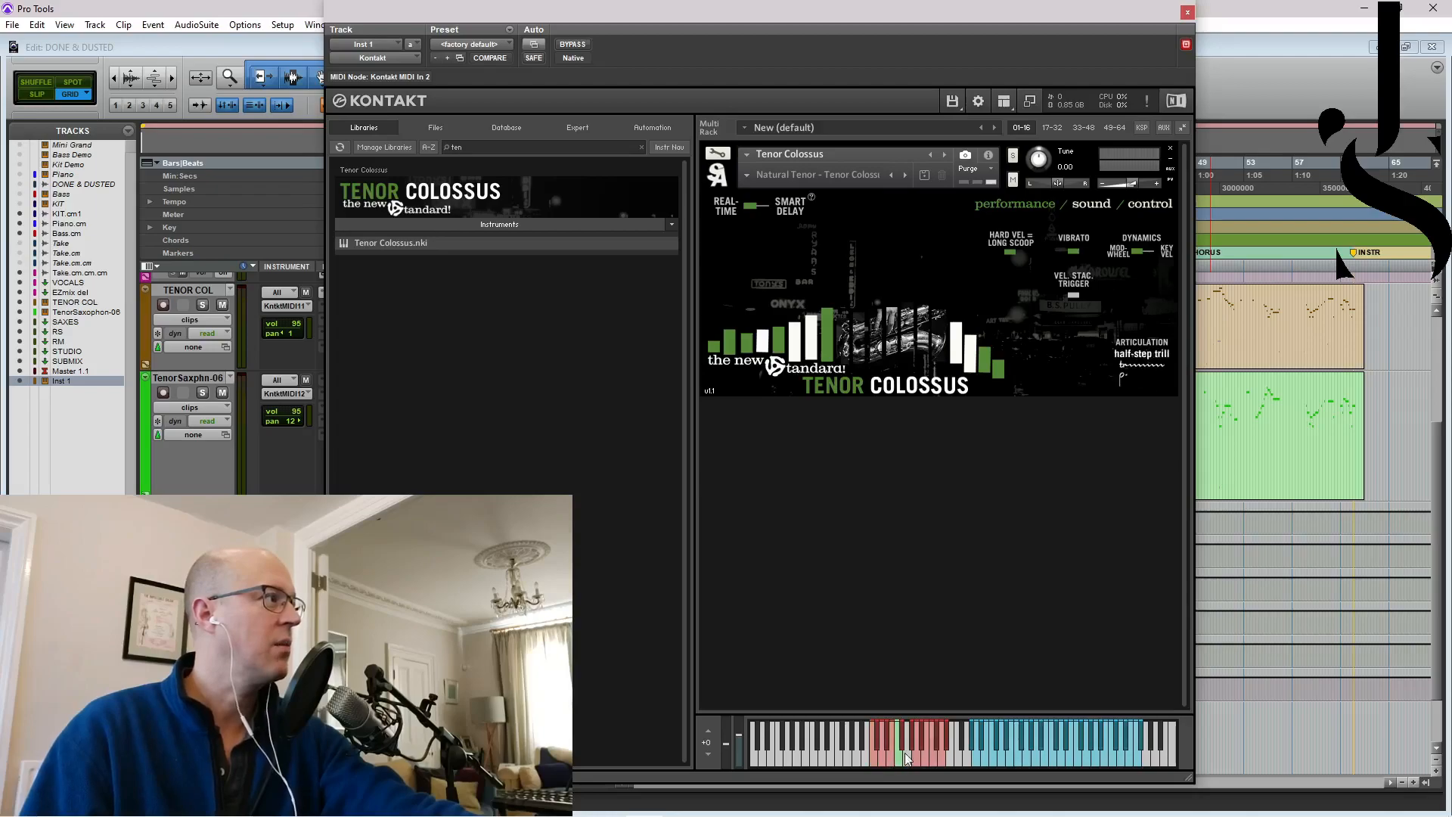
left_click(923, 754)
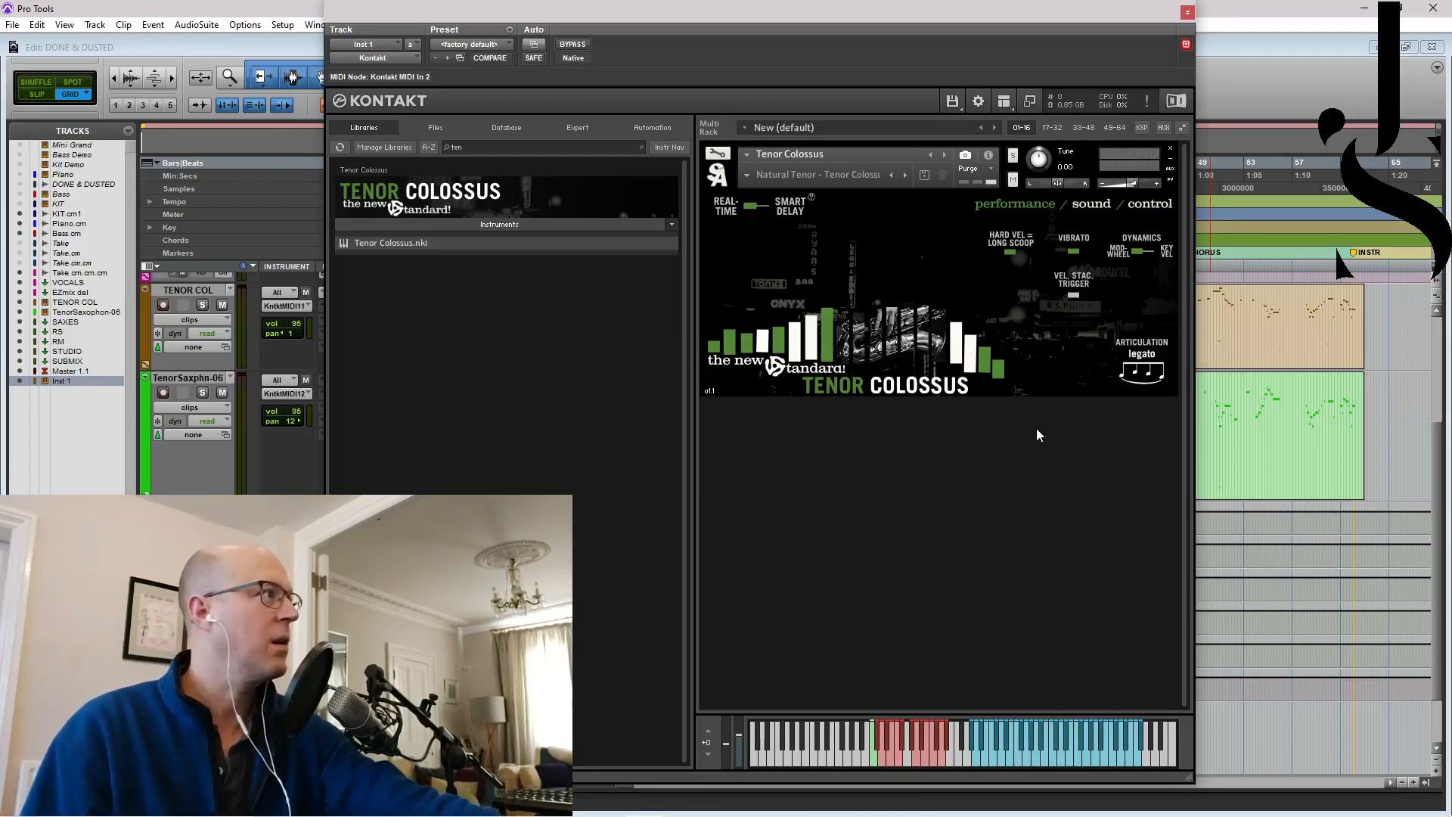
mouse_move(1028, 318)
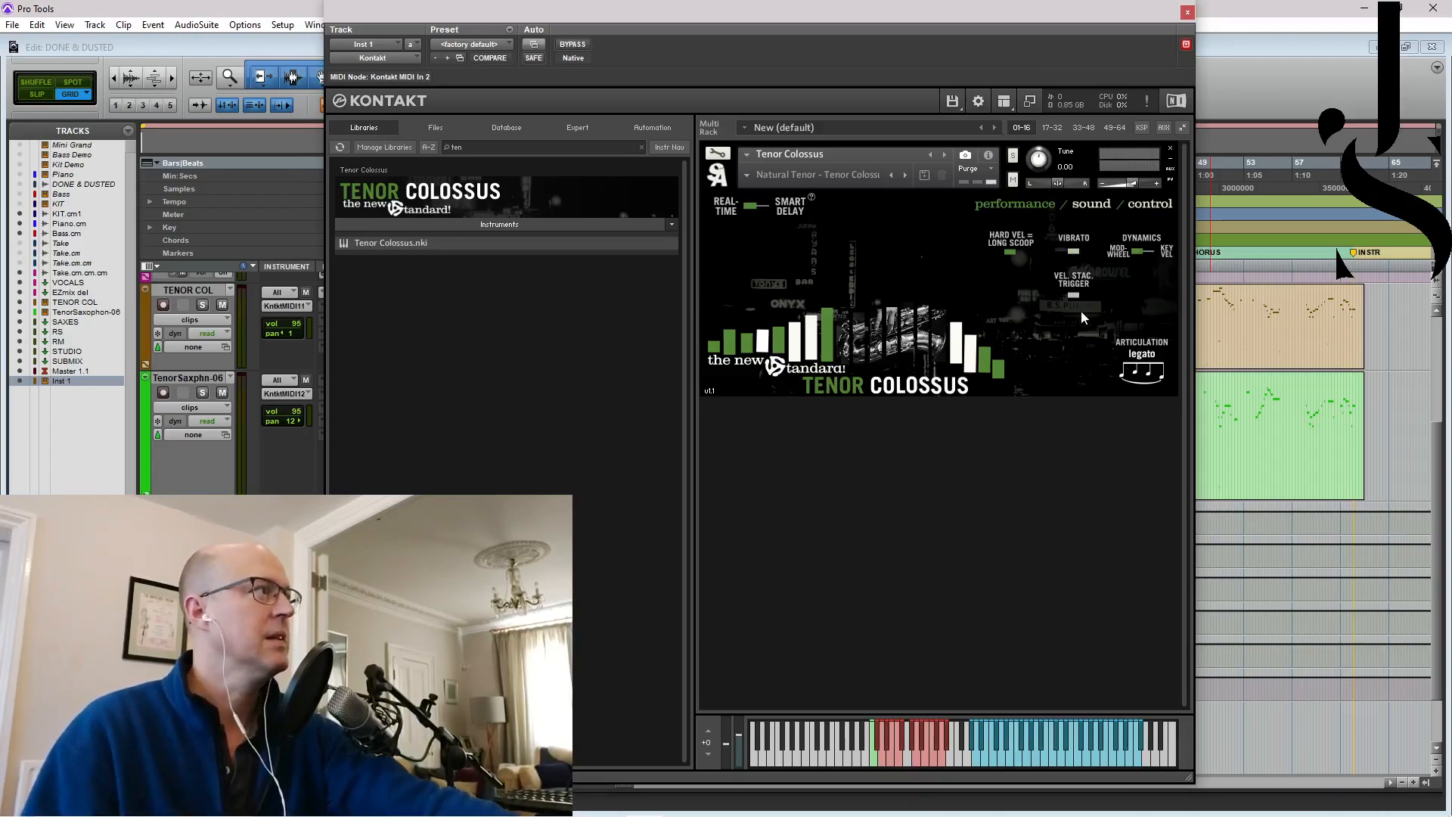
Step: Review the Tenor Colossus sound page mic mixer, keeping the default output assignment
left_click(1090, 204)
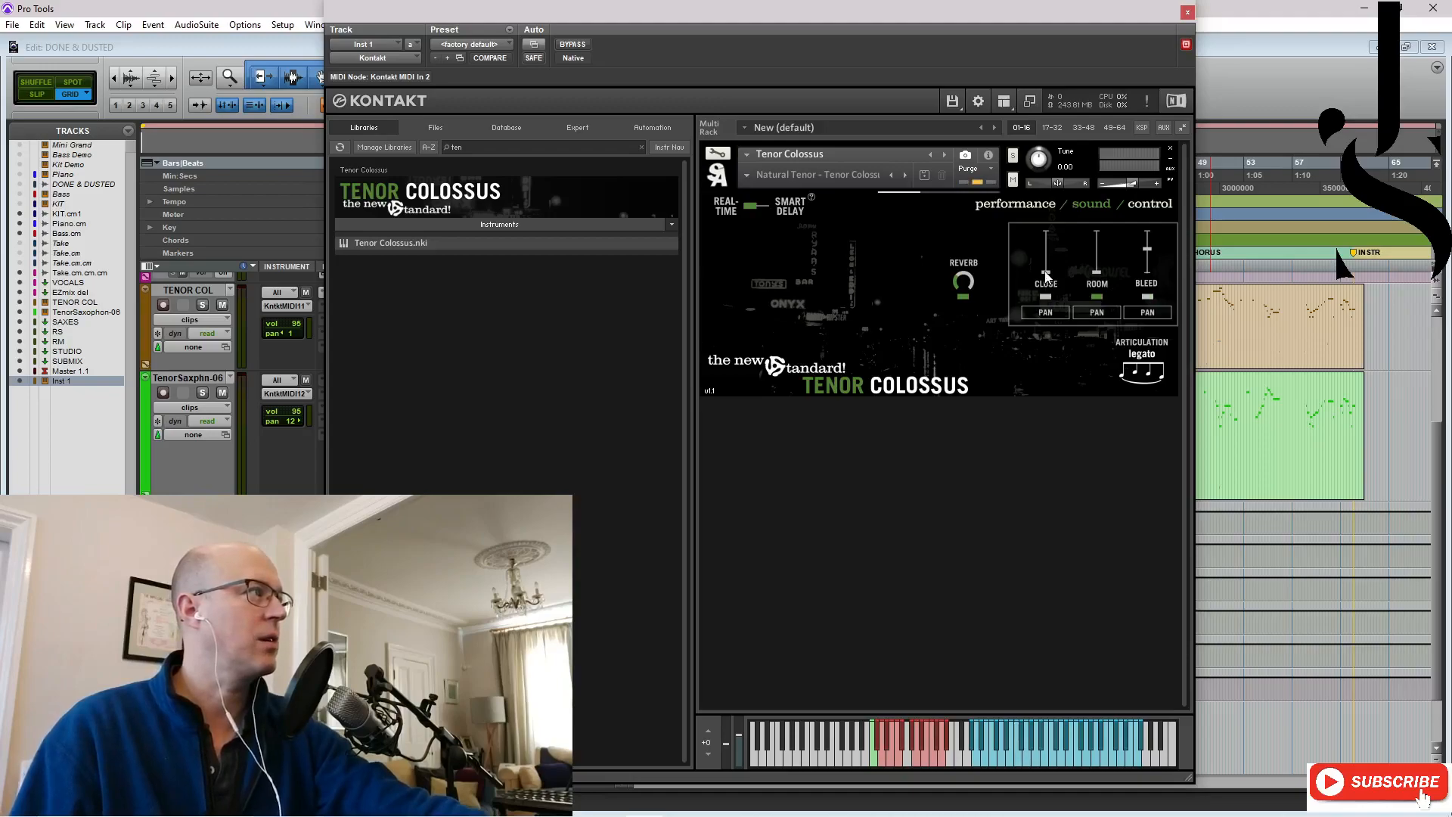
left_click(1097, 311)
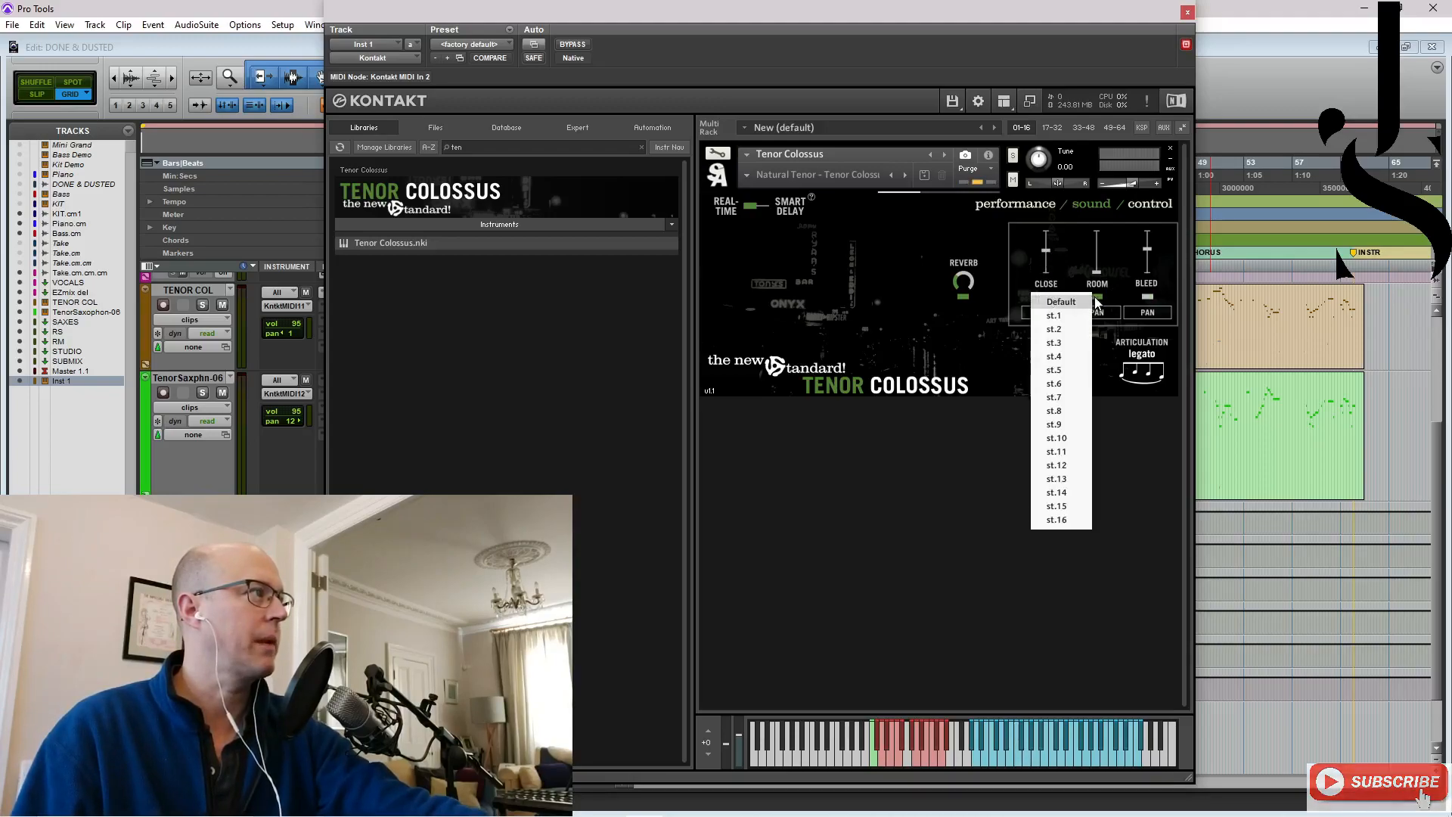
left_click(1059, 299)
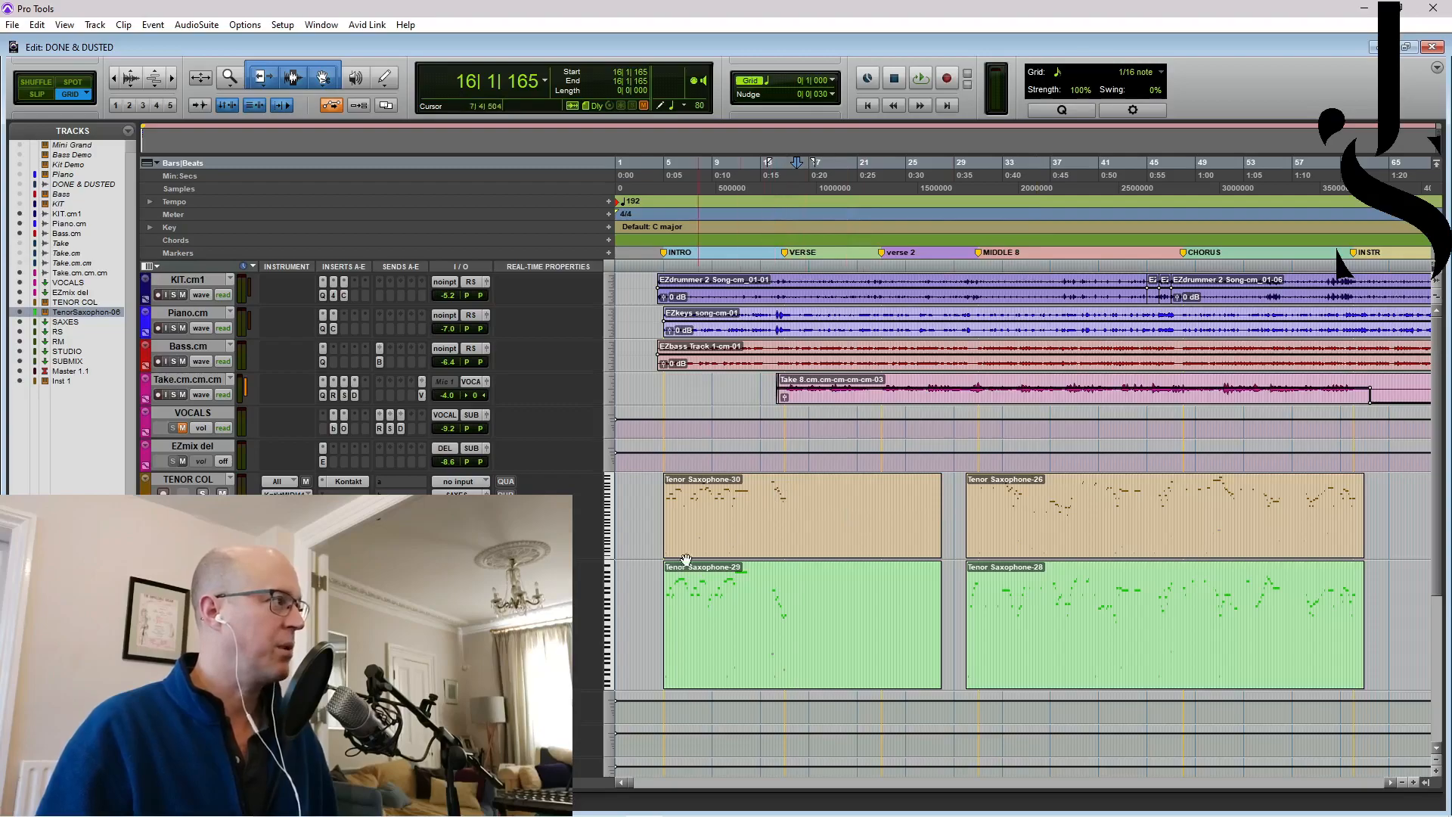
Step: Bring up the TENOR COL track's Kontakt instrument showing Natural Tenor and Live and Open
left_click(802, 514)
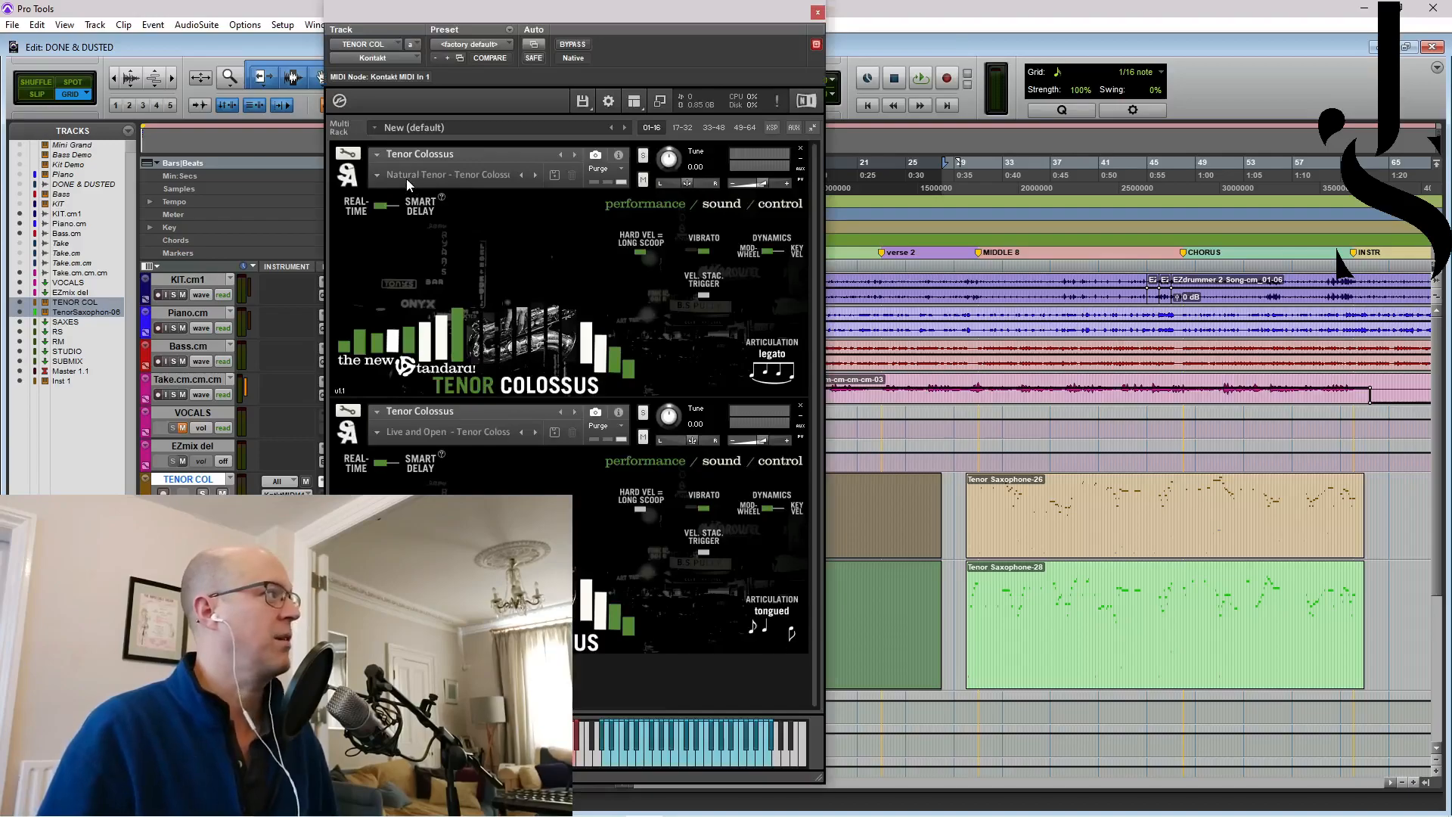
Step: Keep Live and Open as the second patch and show the Natural Tenor control page
left_click(454, 431)
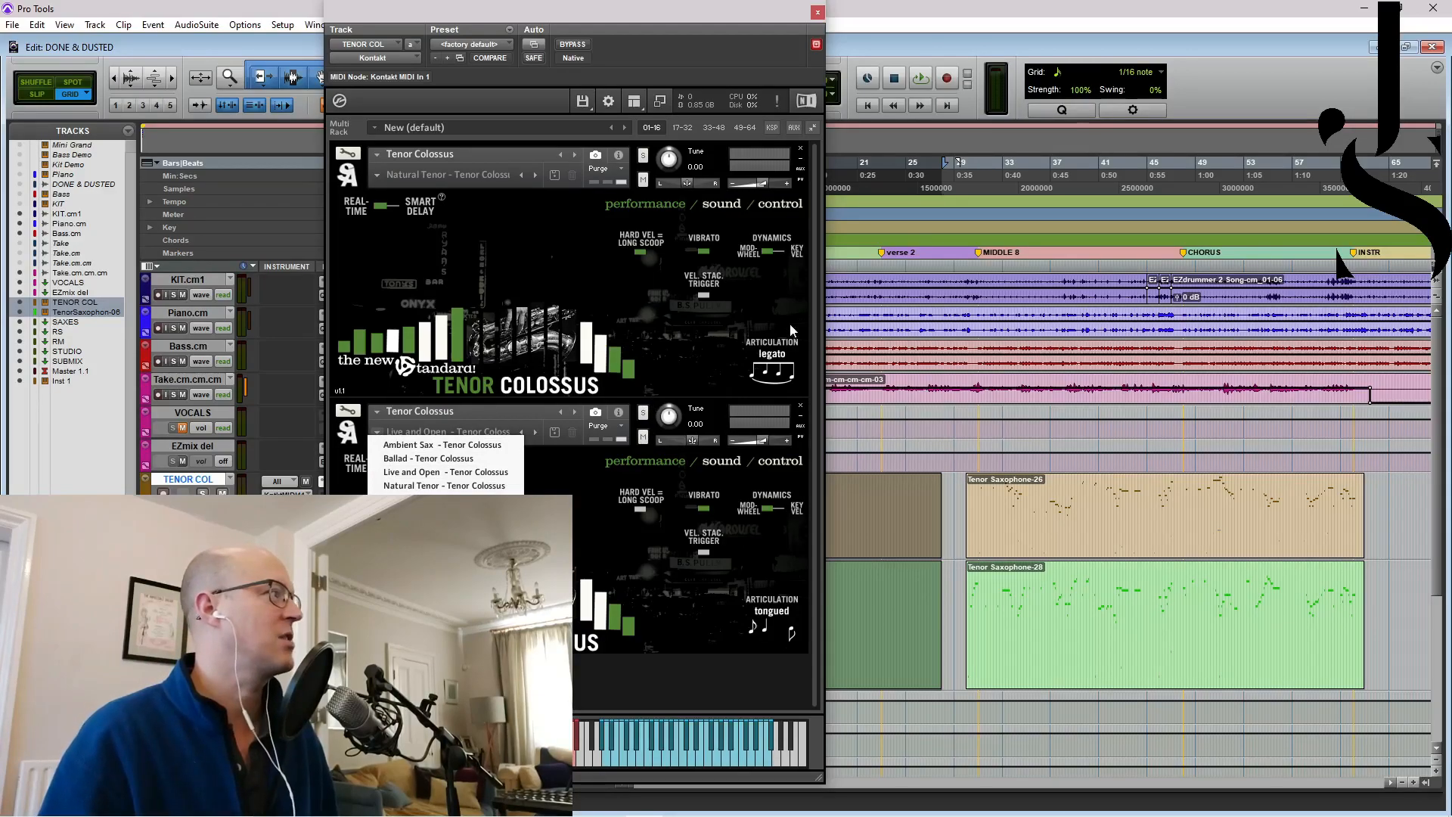
left_click(445, 431)
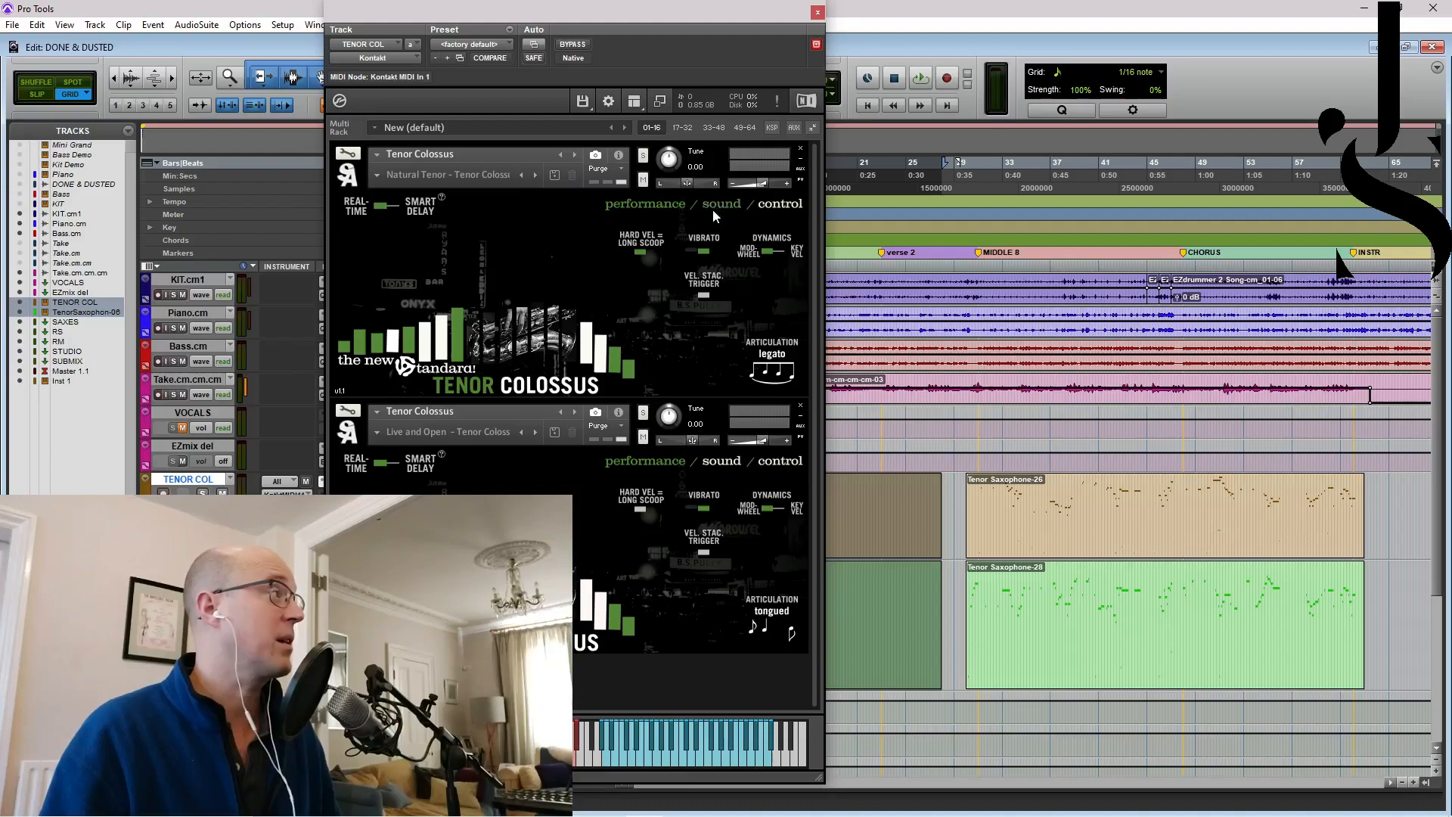
left_click(720, 202)
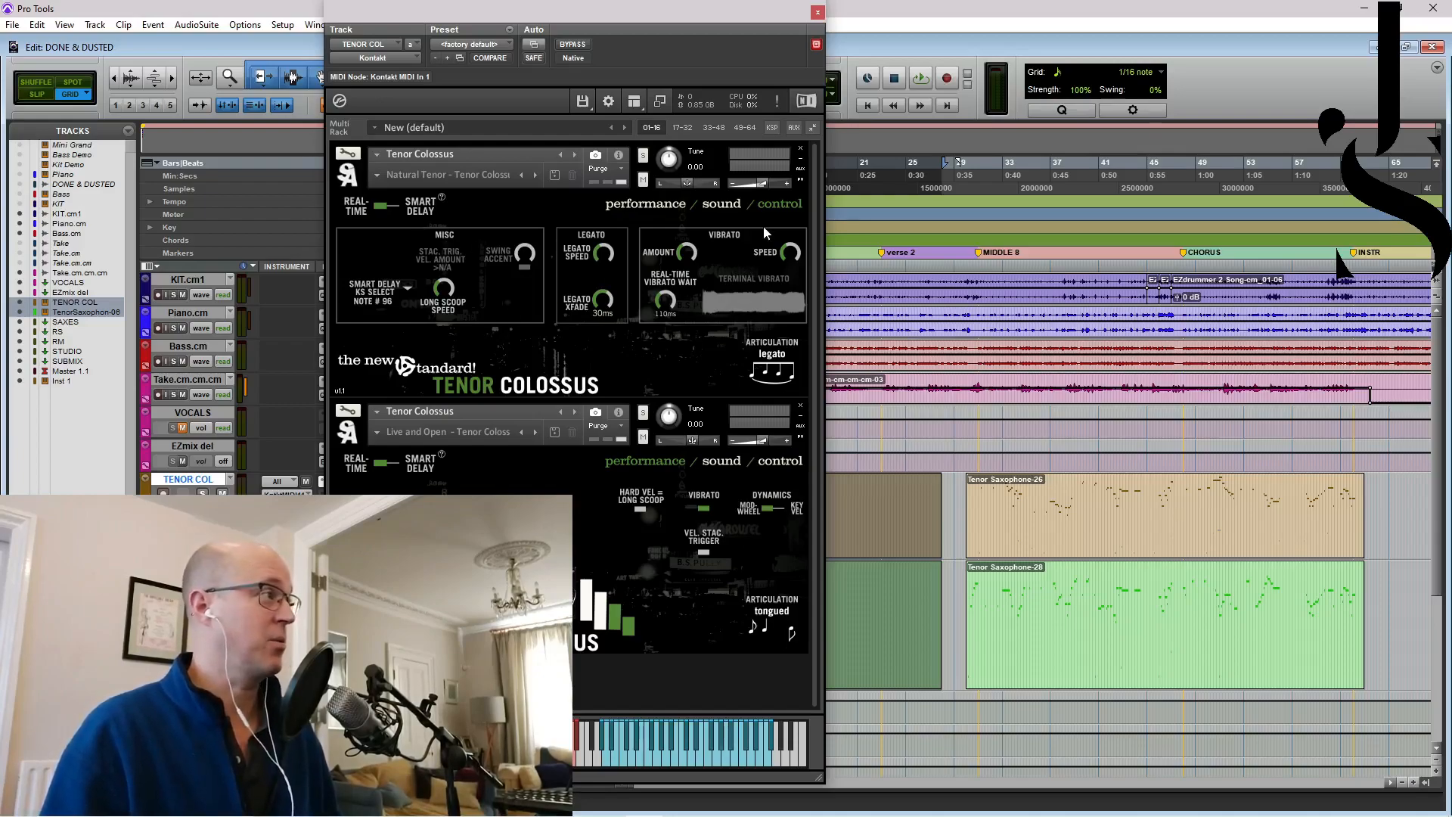
mouse_move(685, 253)
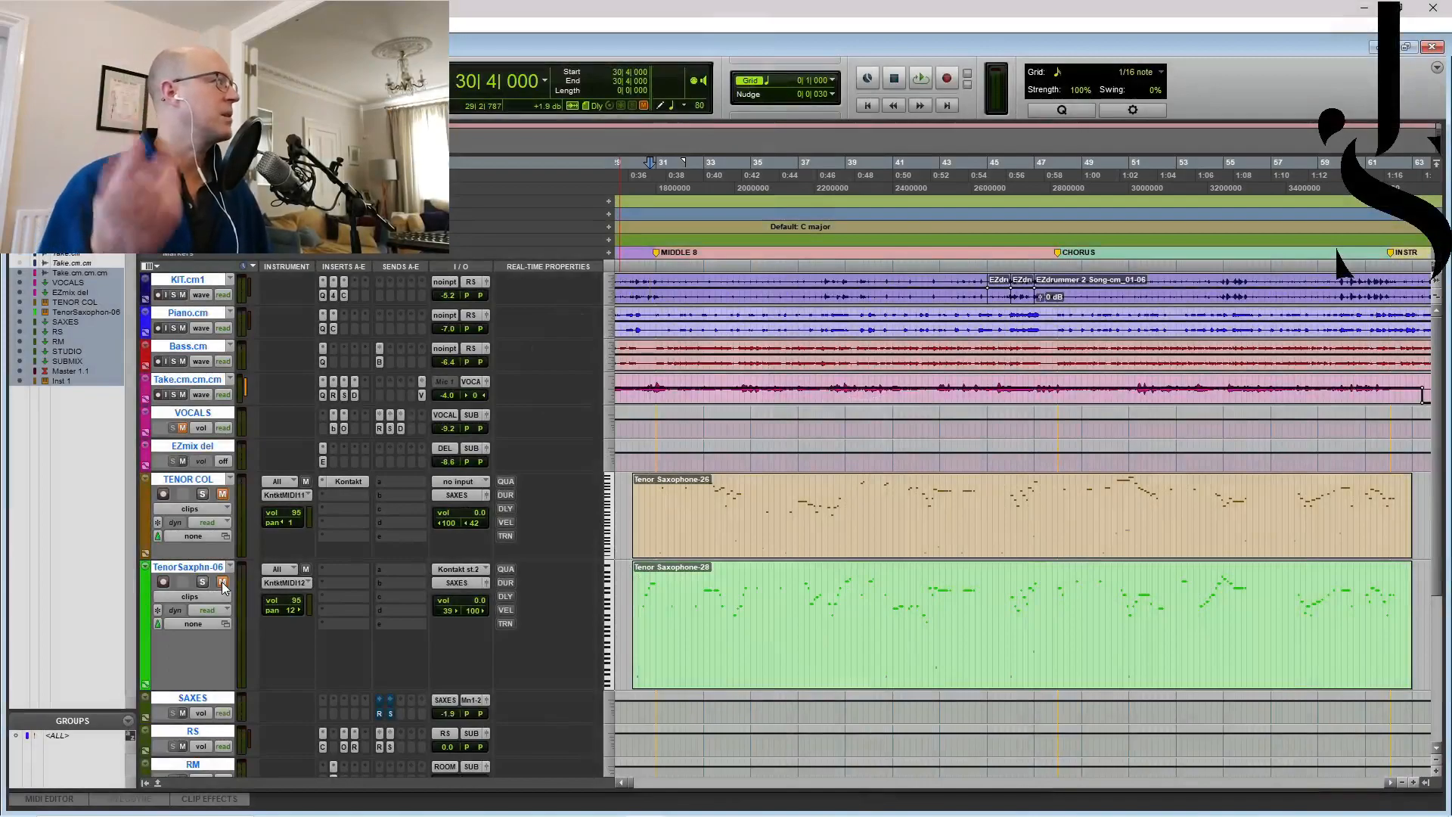
left_click(918, 79)
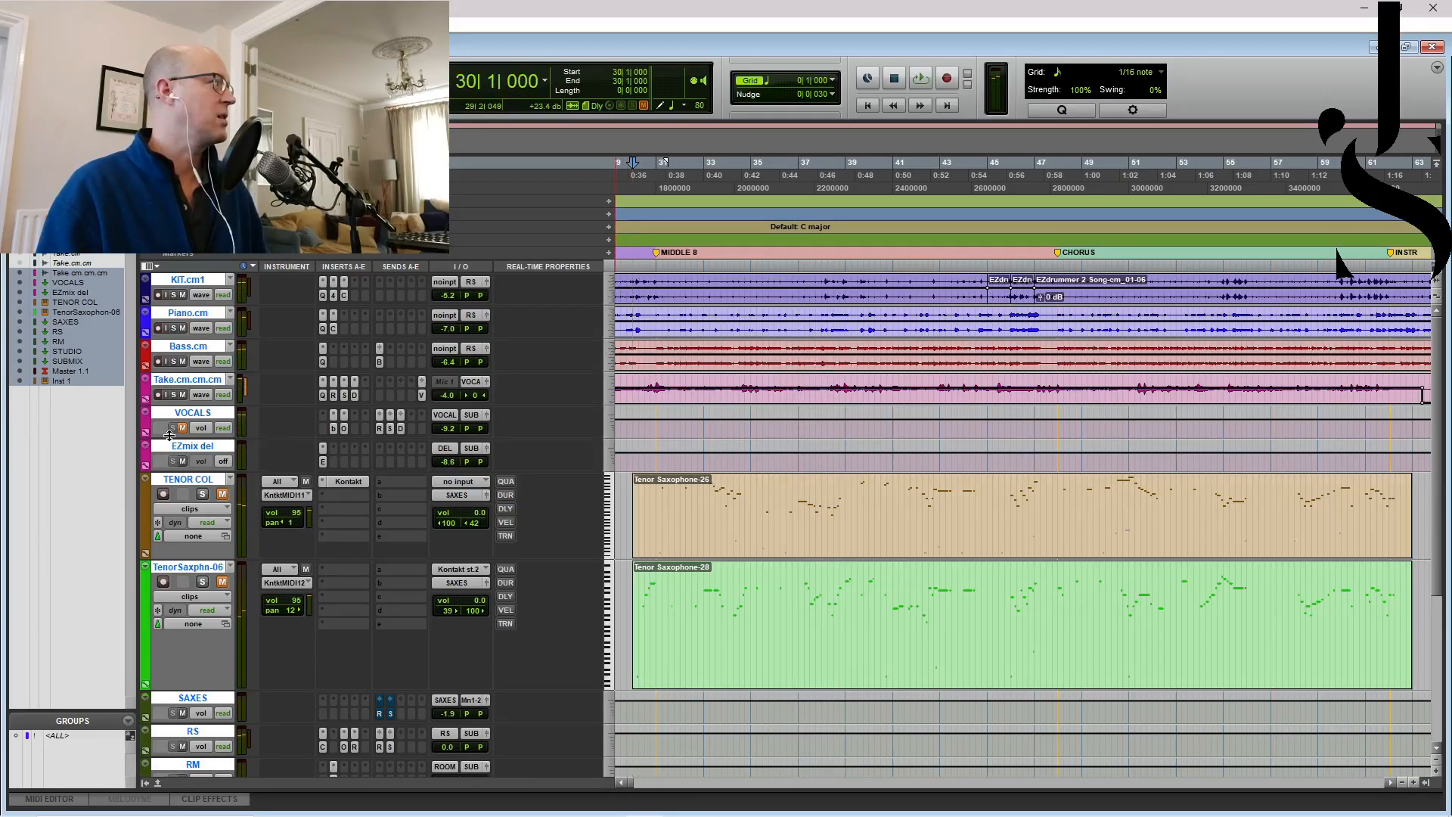
left_click(920, 77)
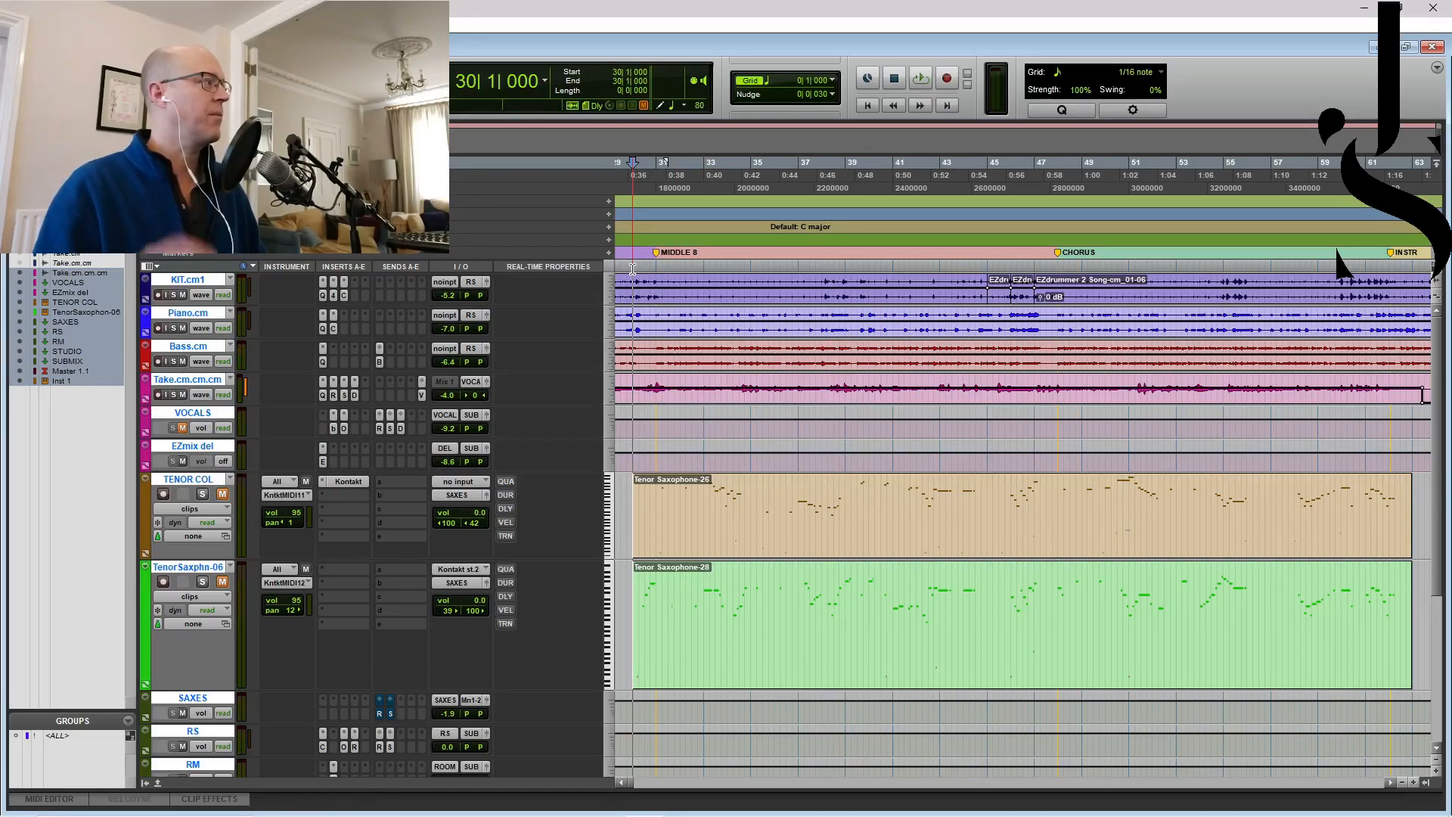
left_click(223, 581)
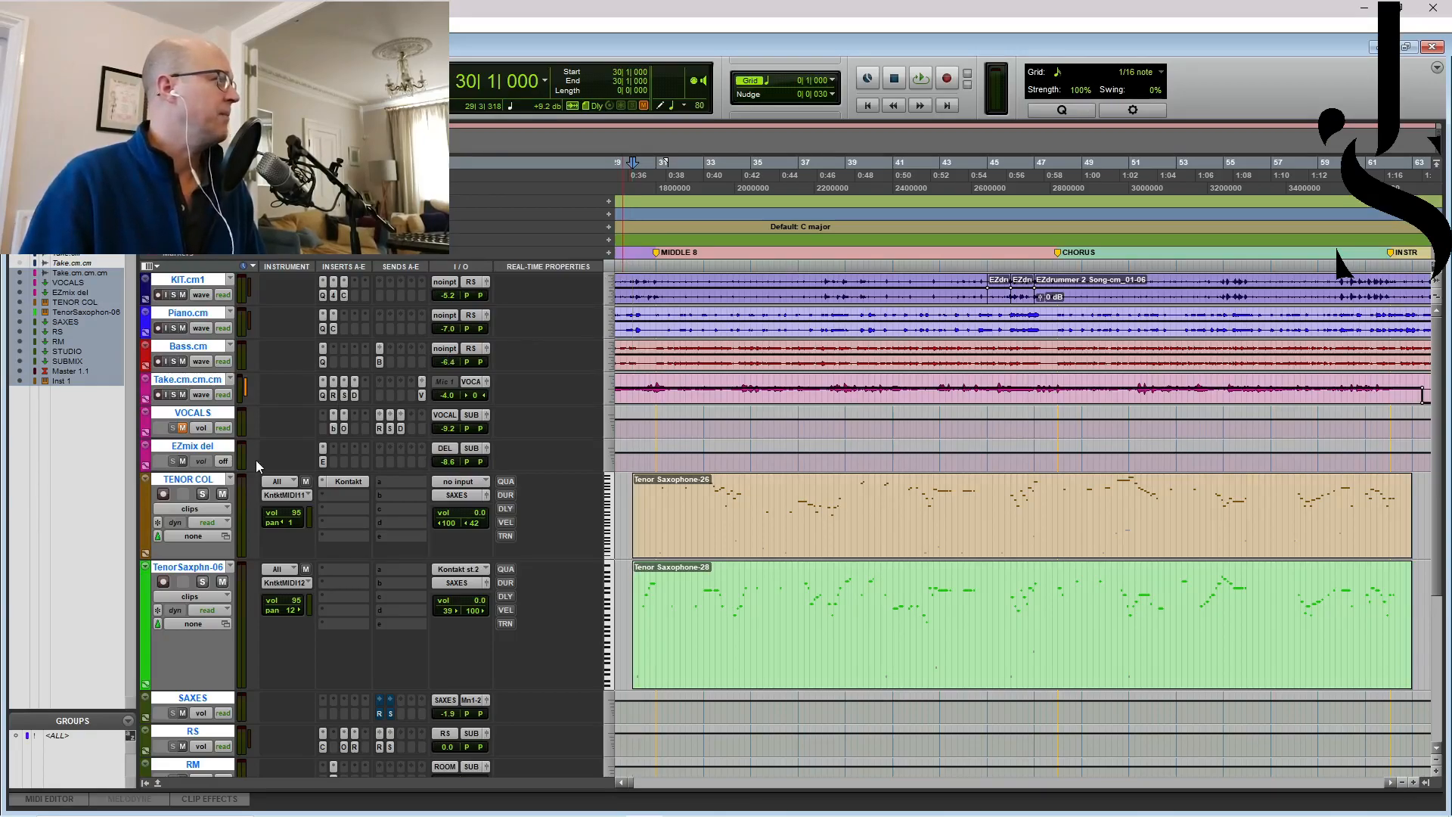
Step: Select the TENOR COL and TenorSaxphn-06 MIDI clips for editing together
left_click(920, 77)
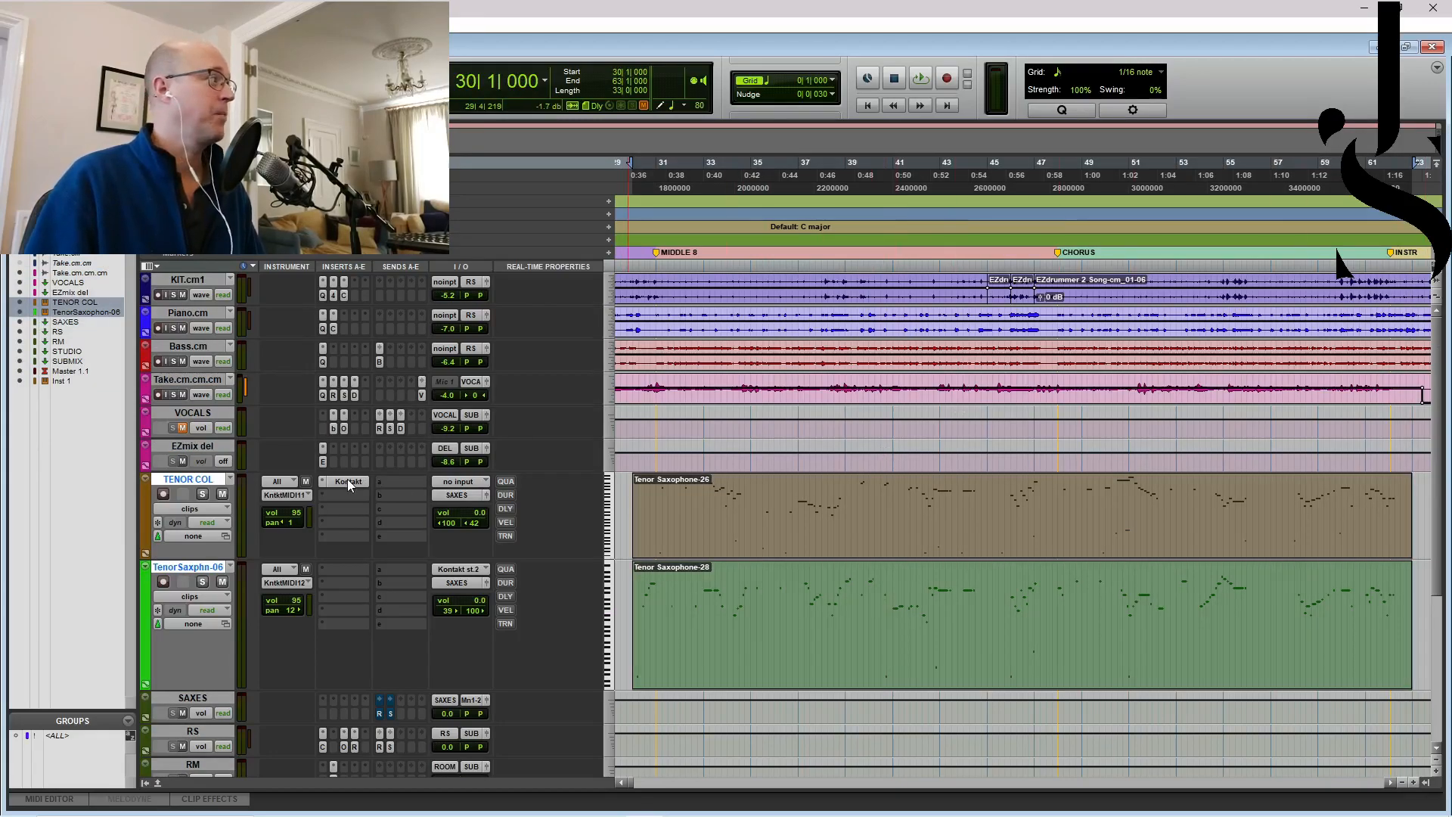
Step: Reopen and close the tenor track's Kontakt instrument, then scroll the timeline left toward the clips
left_click(344, 481)
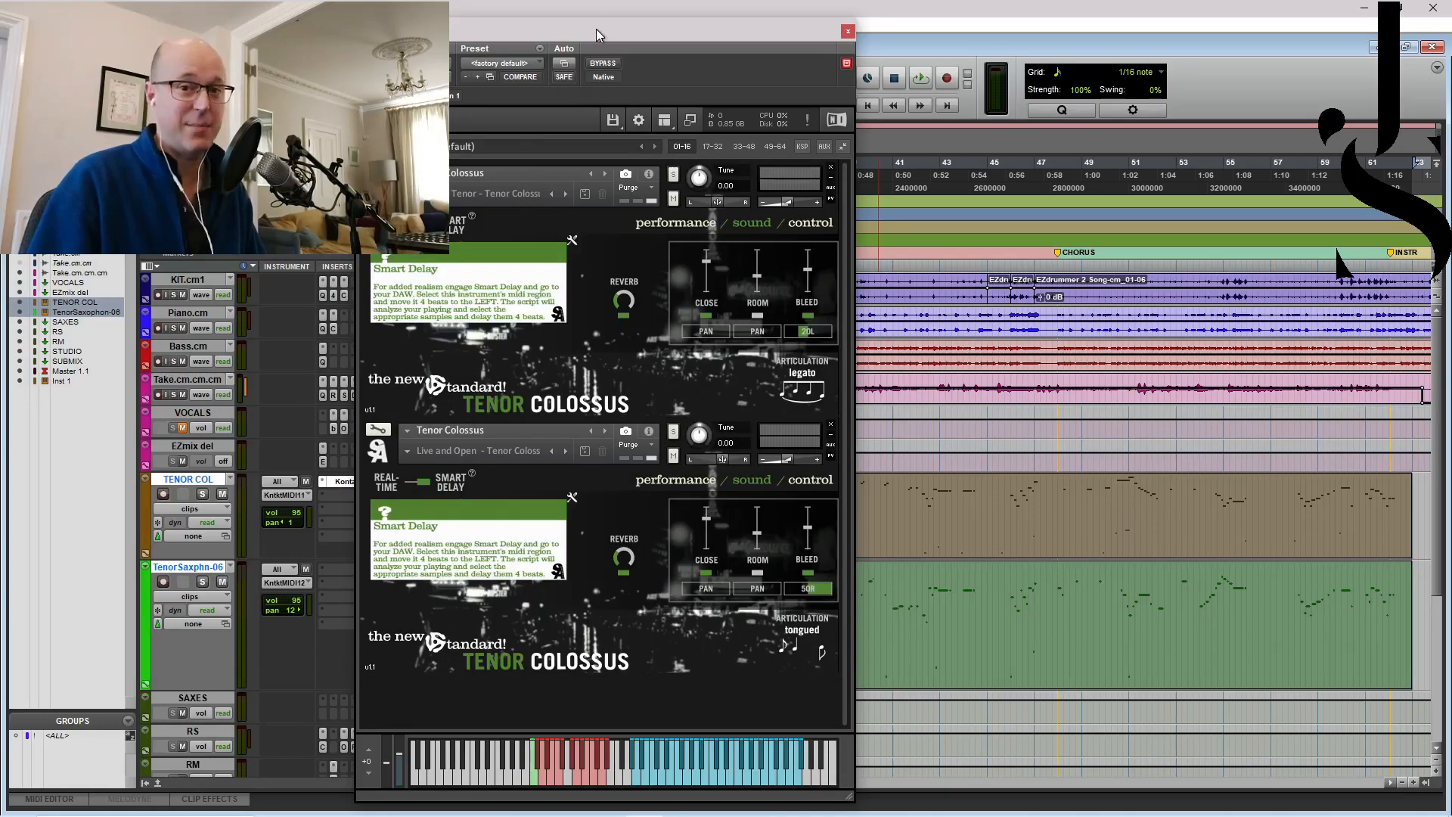
left_click(844, 30)
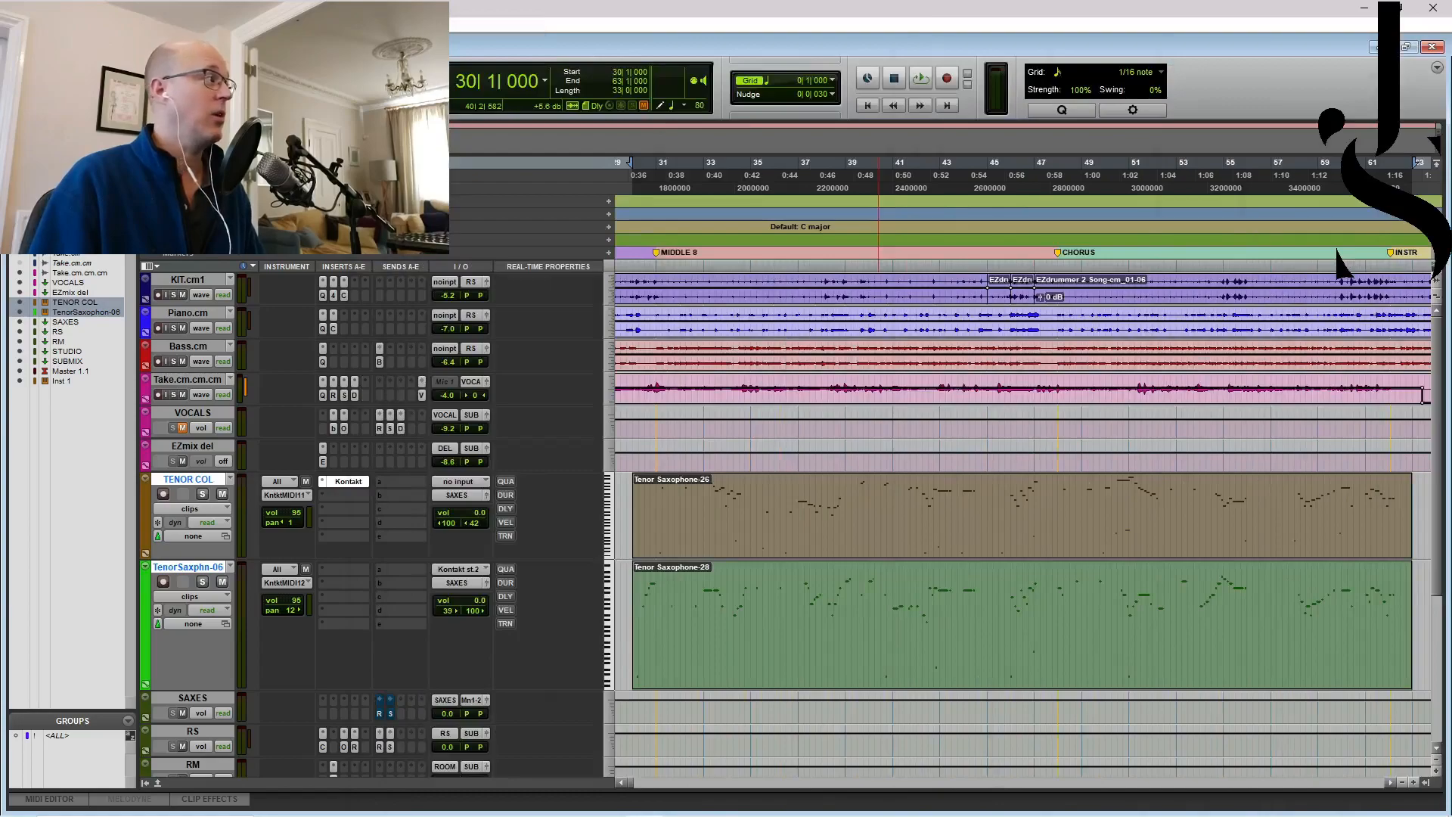
scroll("left", 3)
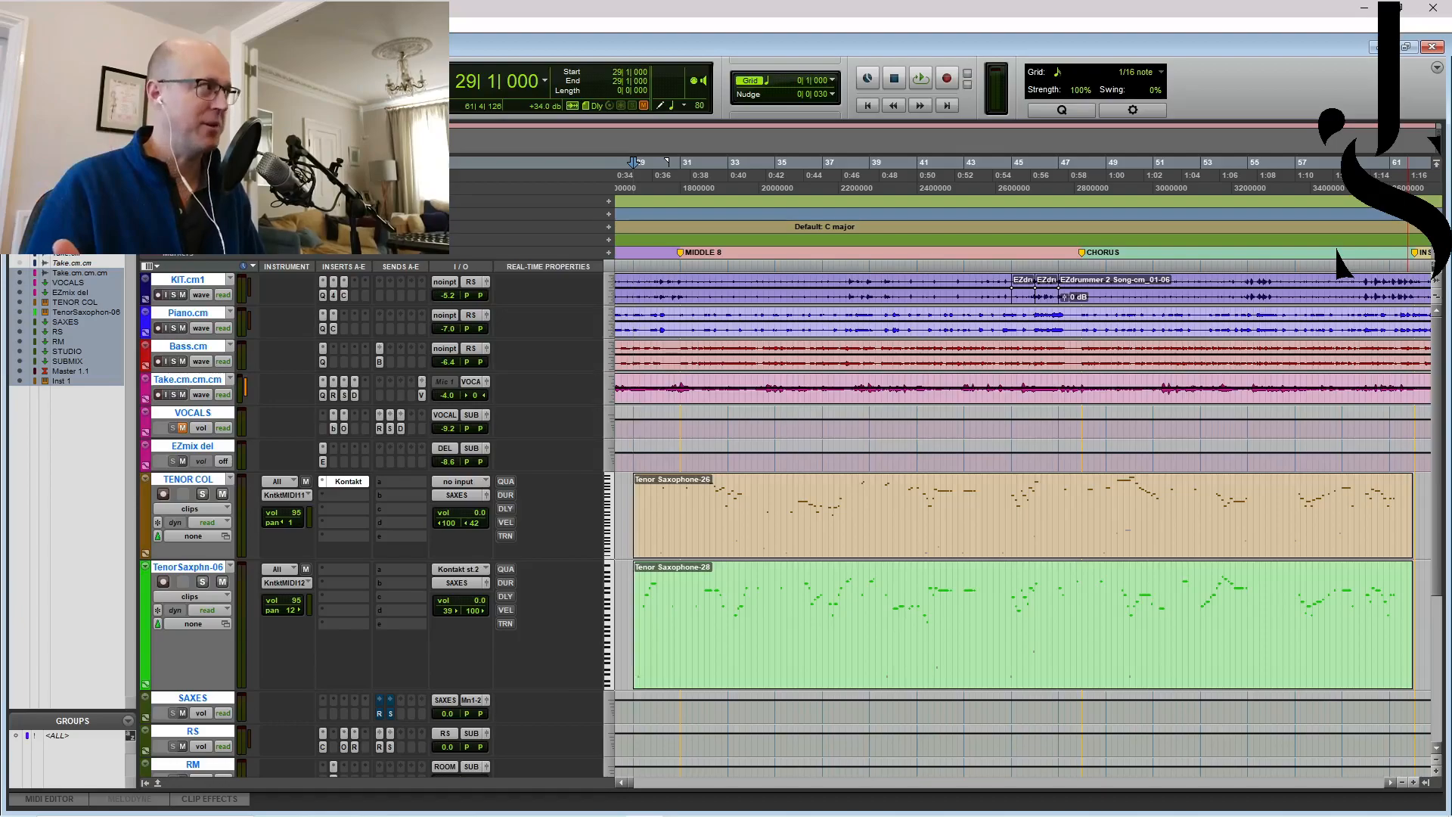
left_click(918, 77)
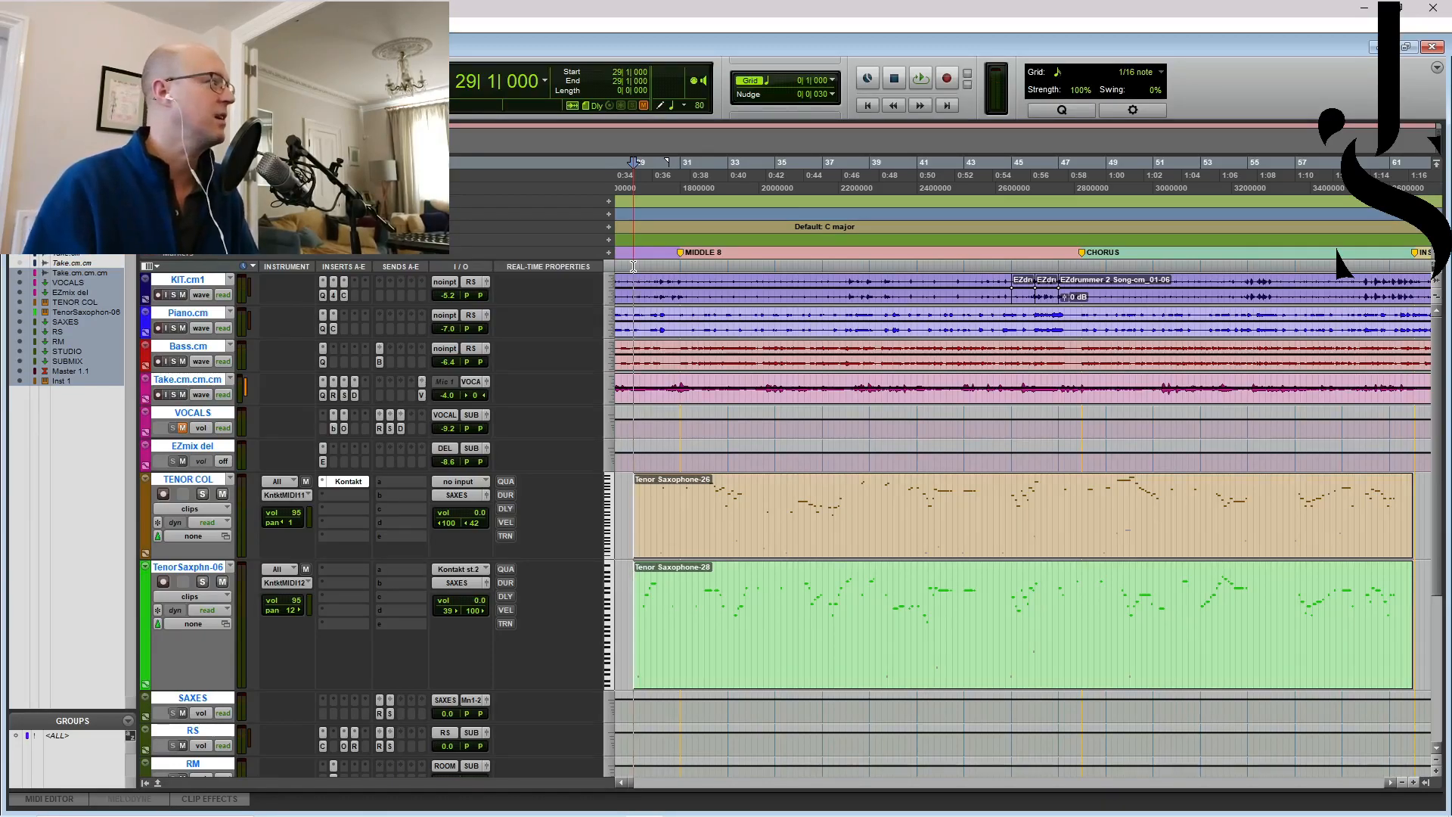
Step: Reopen the tenor track's Kontakt instrument with both Smart Delay panels visible
left_click(918, 78)
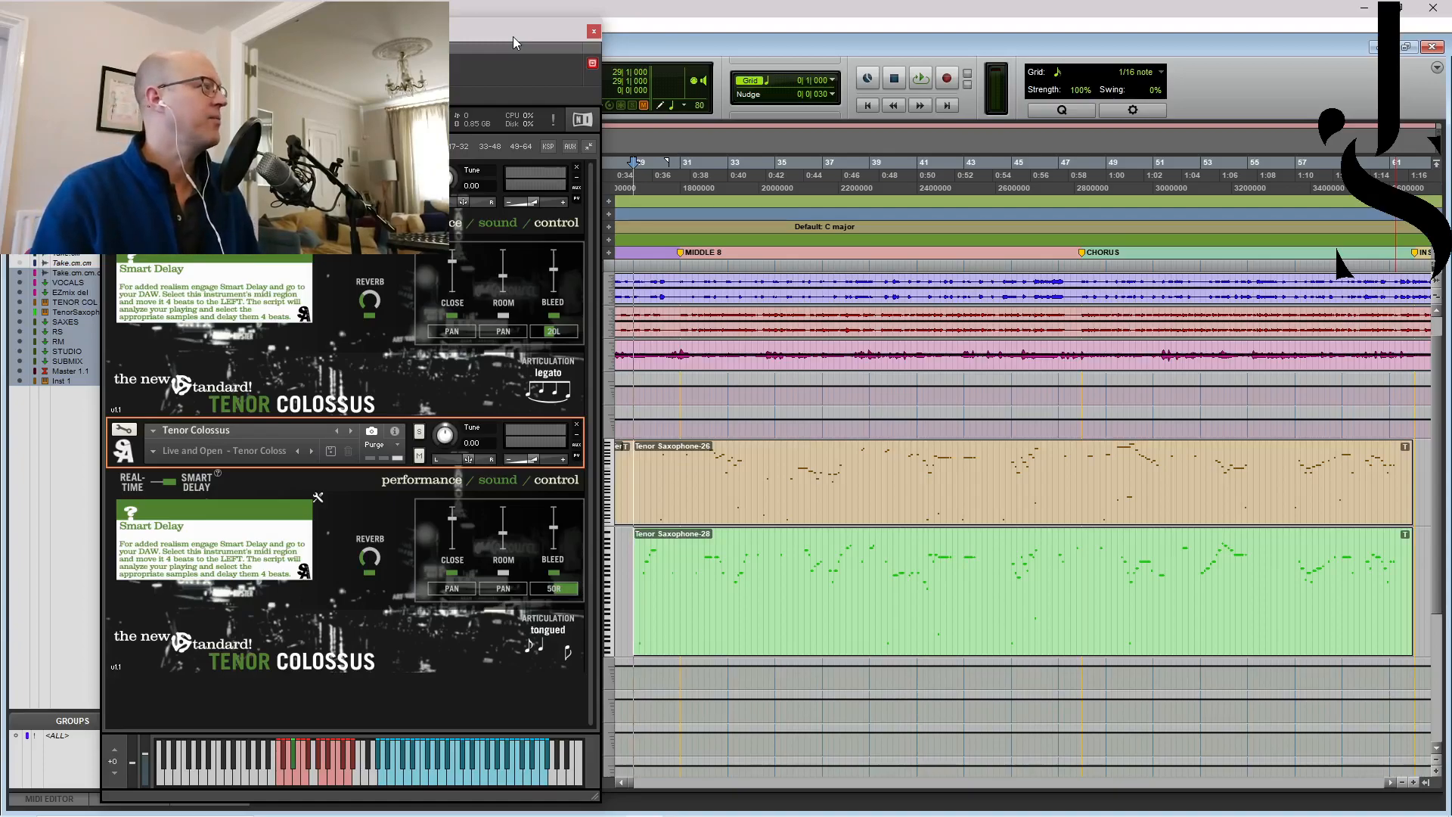
Step: Play the session through Tenor Colossus, then stop playback
left_click(920, 77)
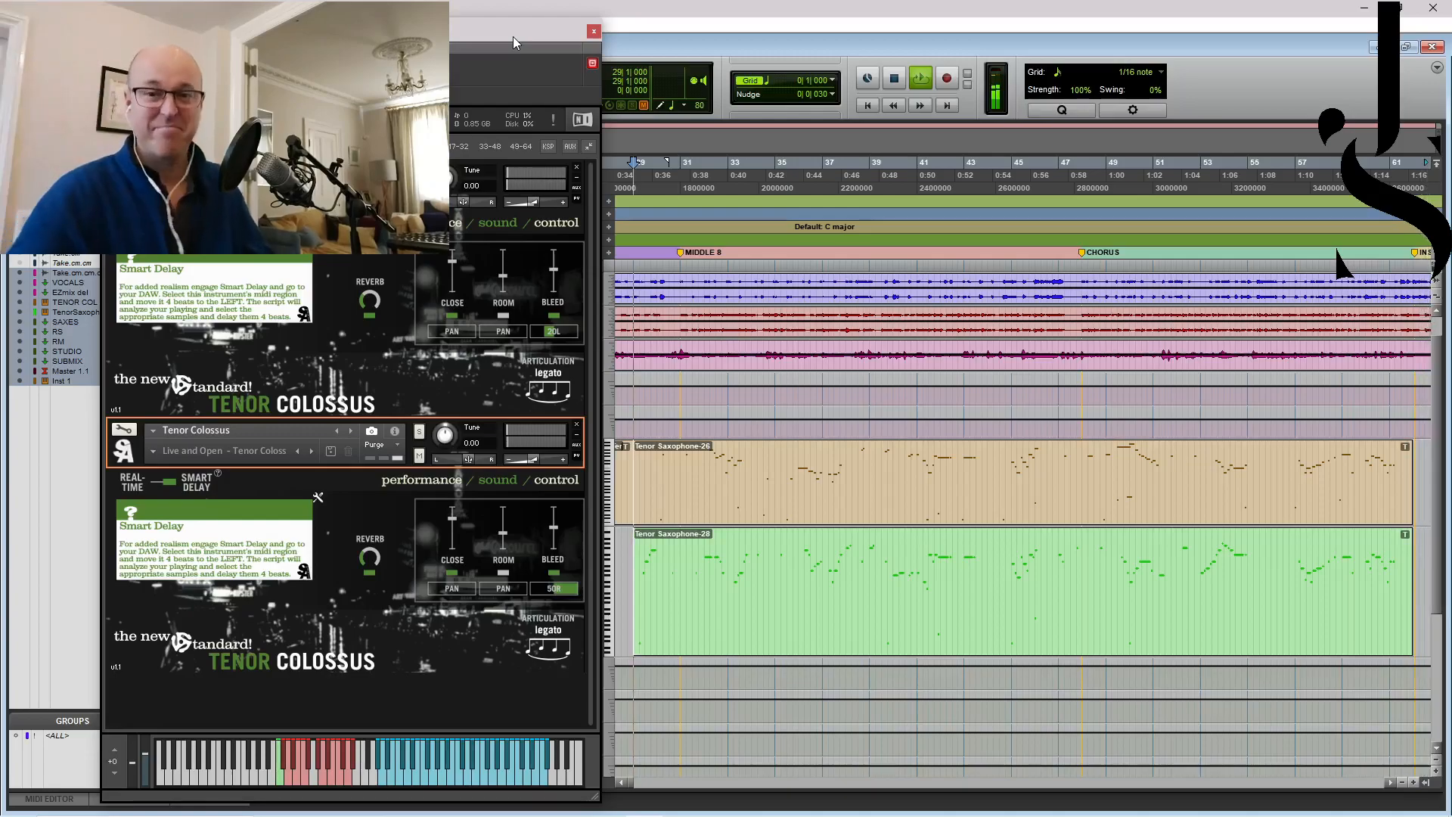
left_click(918, 77)
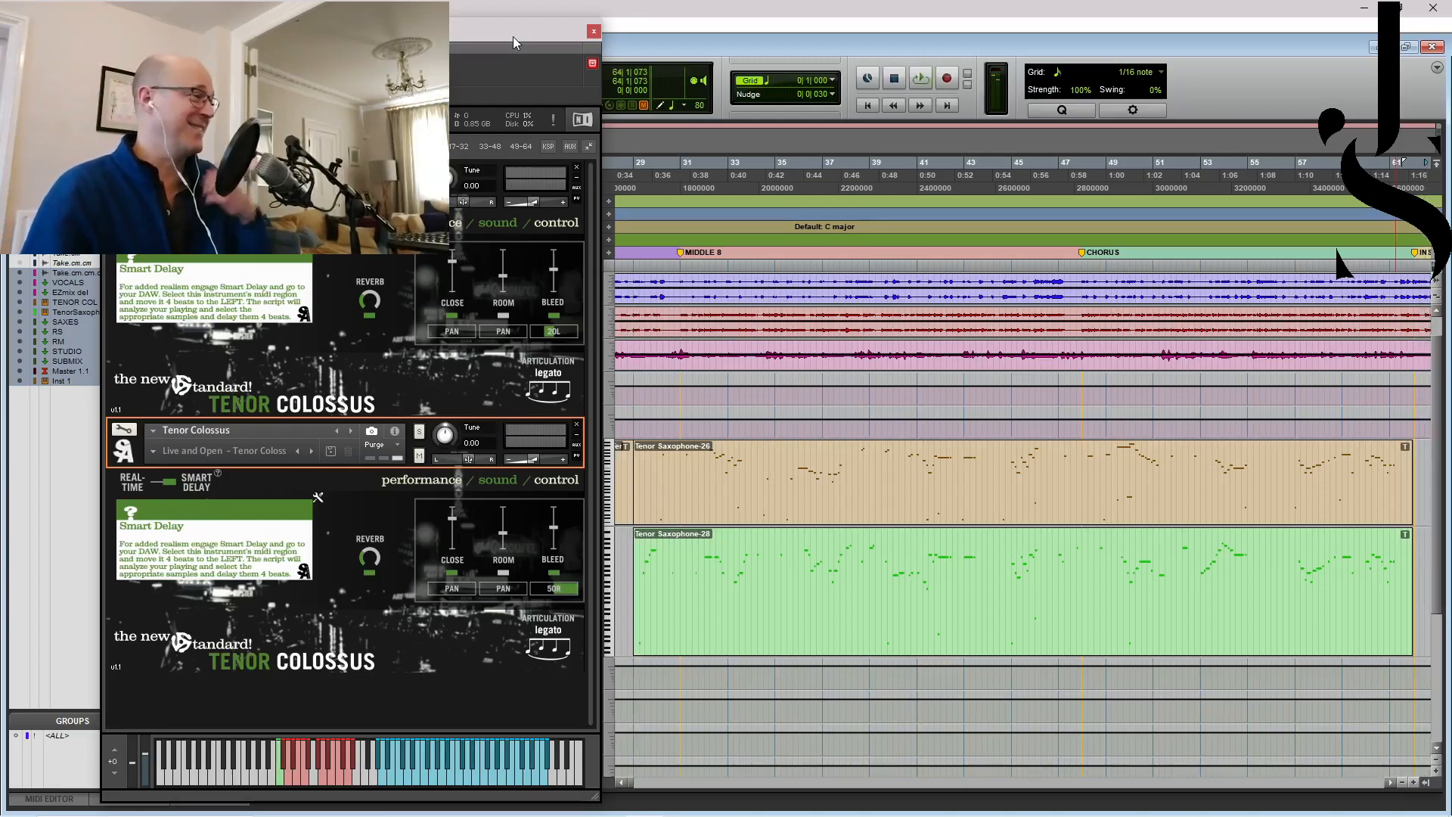